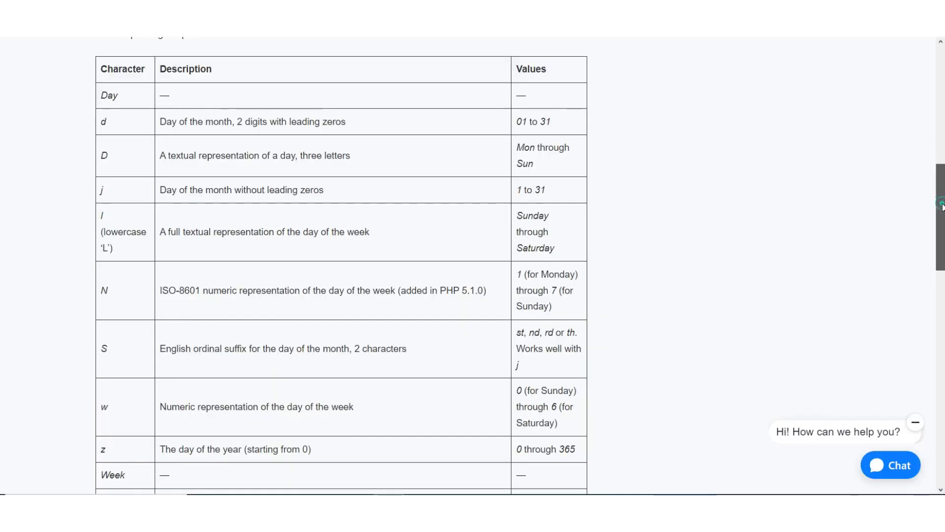
# - Add a Get User Data question 'Select date' expecting Date and Time, saved to Coming date & time
pyautogui.scroll(-3)
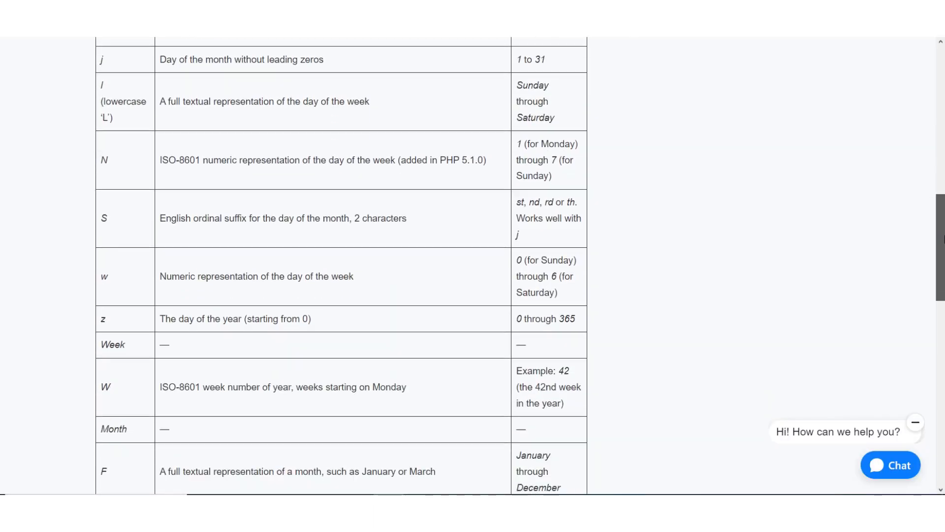
pyautogui.scroll(-3)
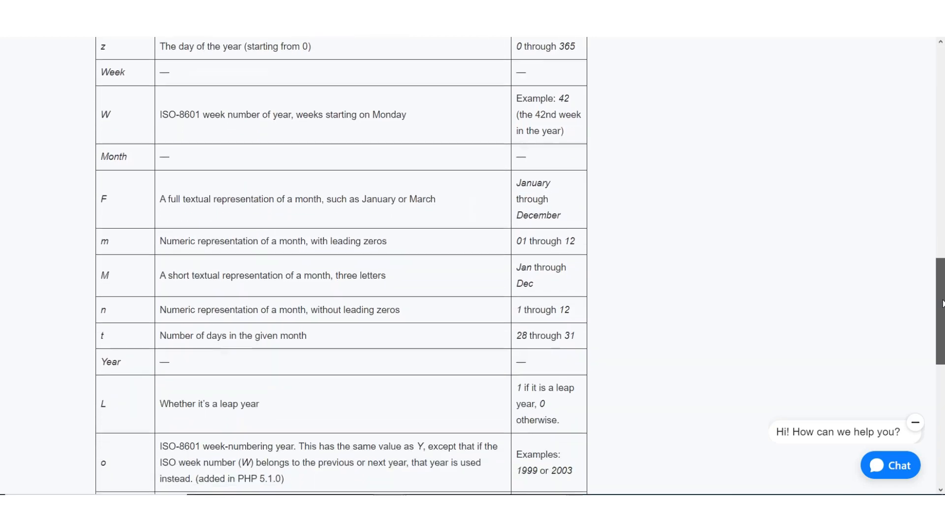
pyautogui.scroll(-3)
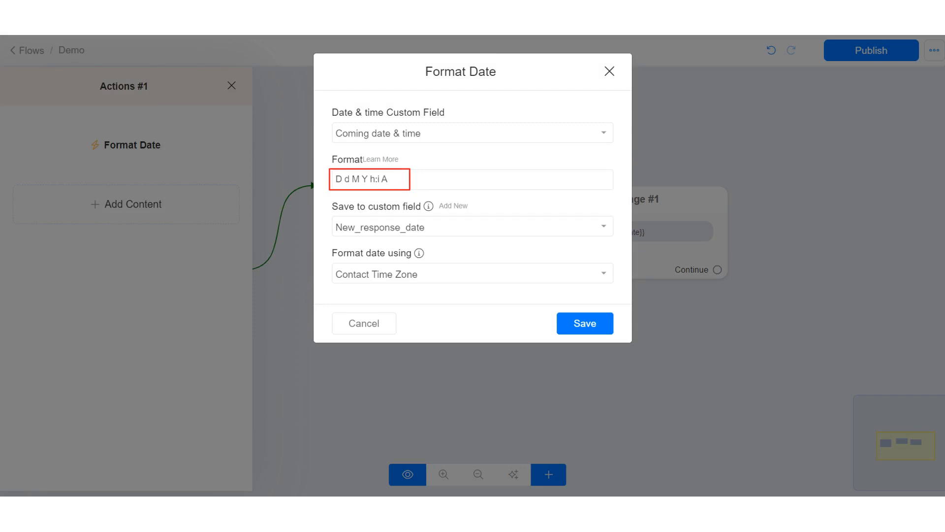
pyautogui.click(583, 323)
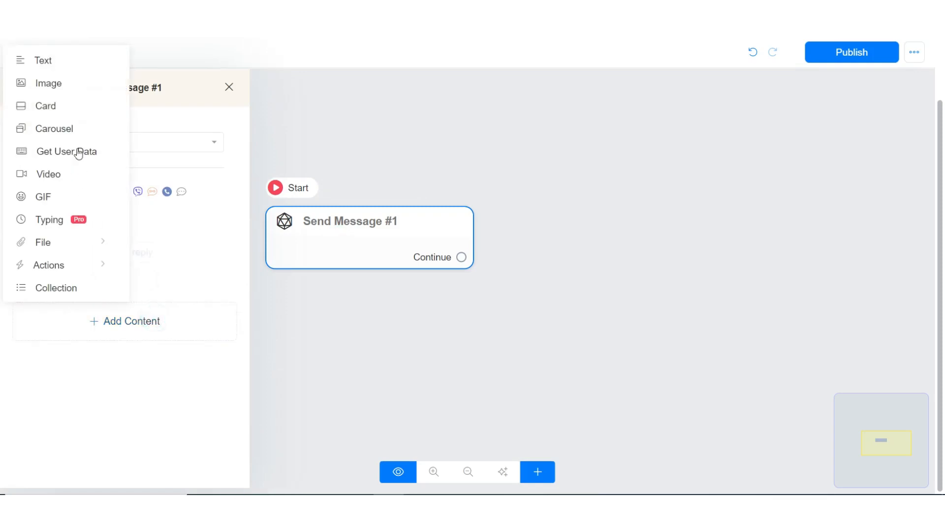
pyautogui.click(66, 152)
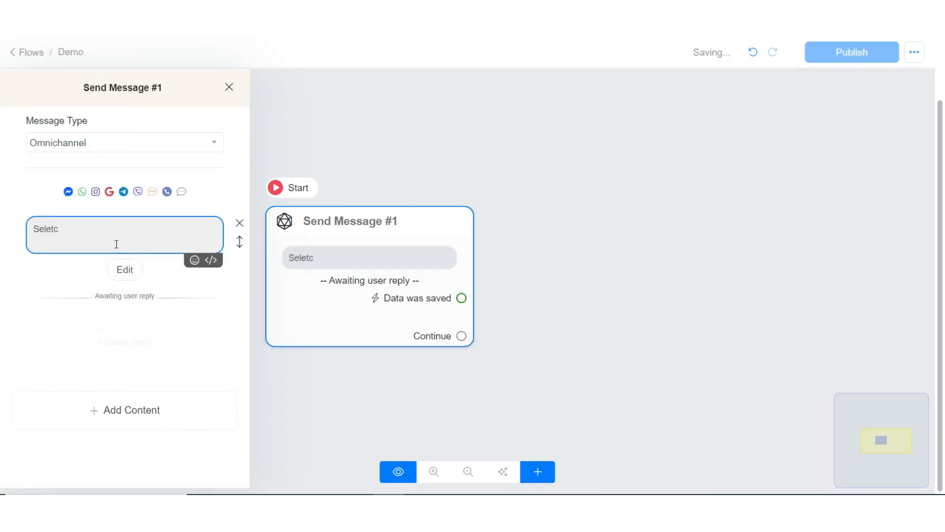
pyautogui.write('Select date')
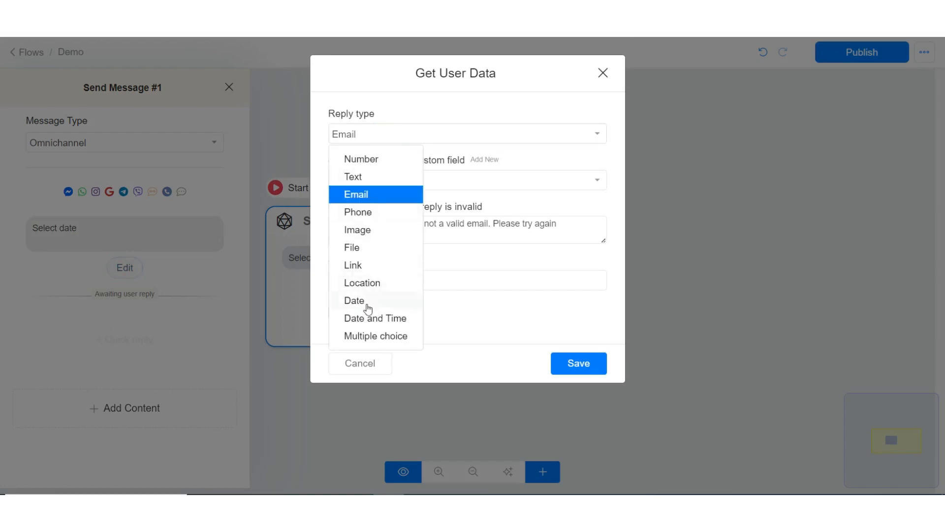
pyautogui.click(374, 318)
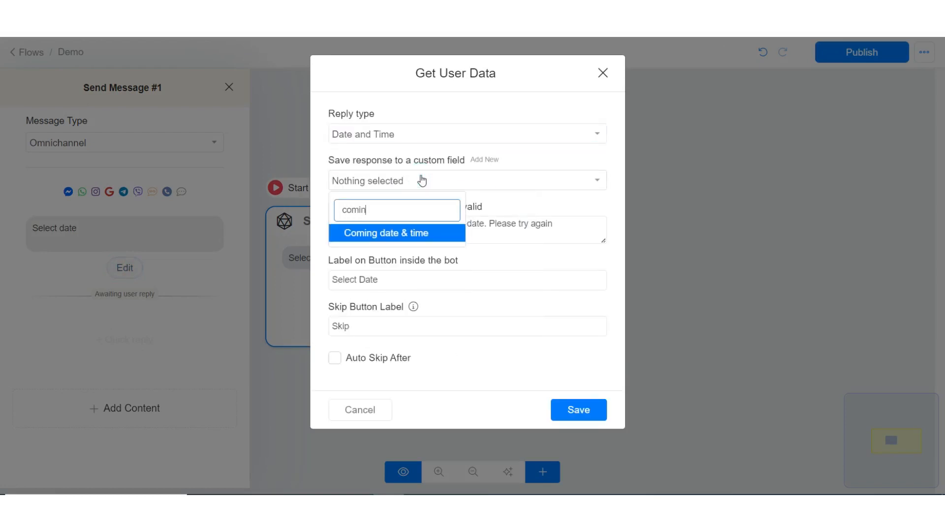
pyautogui.click(386, 232)
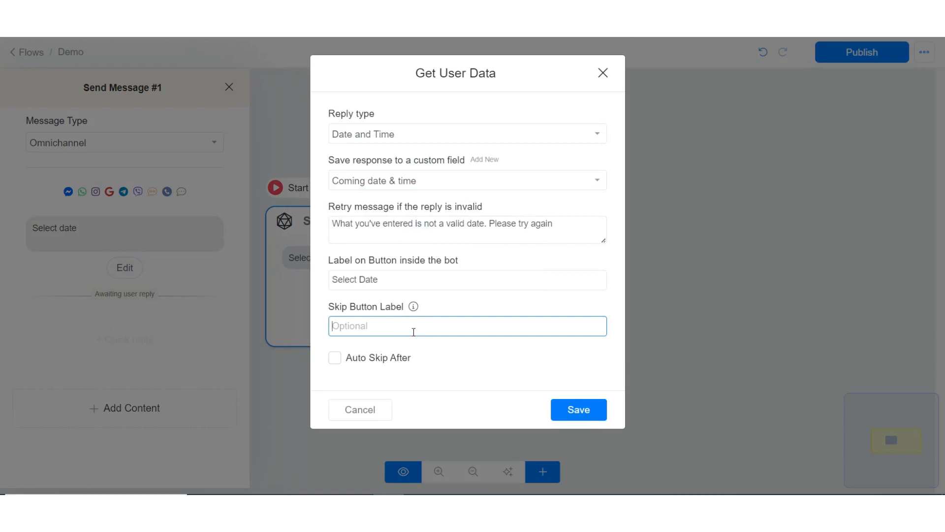
pyautogui.click(577, 410)
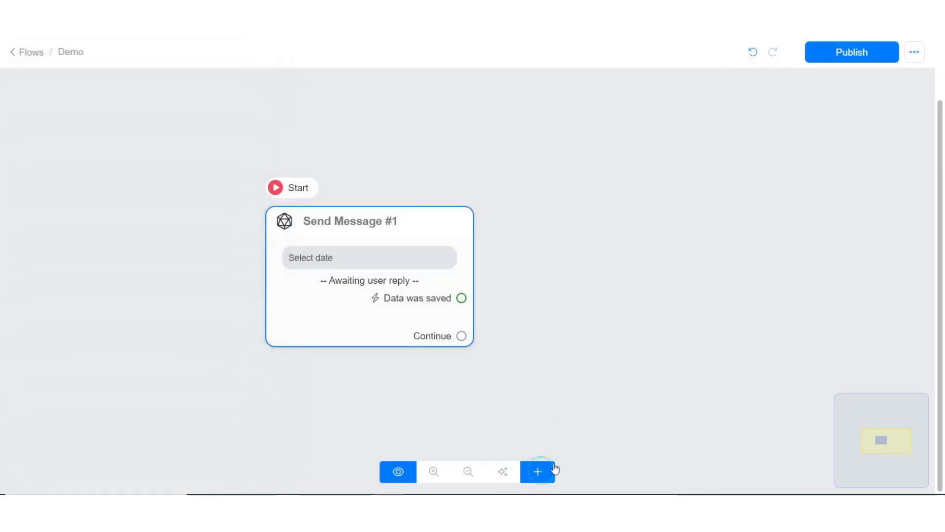
# - Add an Actions step with a Format Date action using format 'D d M Y h:i A'
pyautogui.click(536, 472)
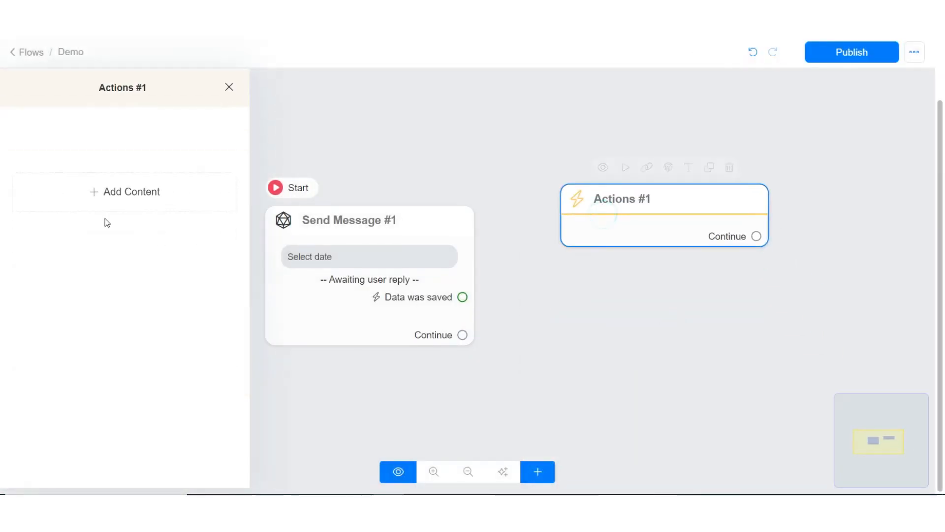
pyautogui.click(125, 192)
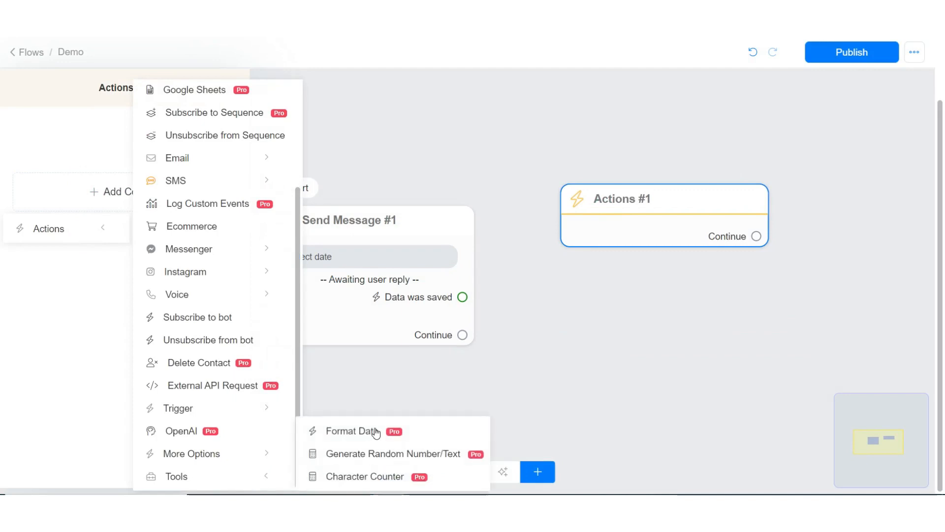
pyautogui.click(353, 430)
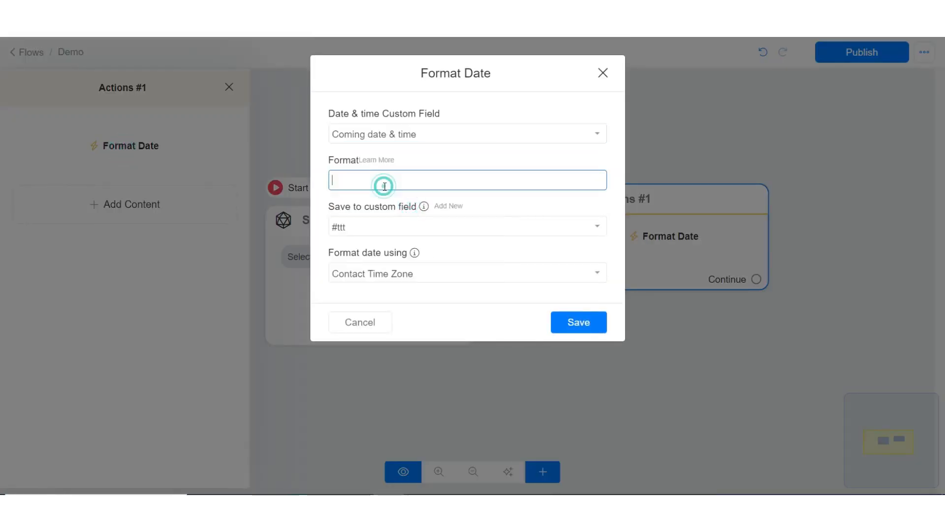
pyautogui.write('D d M')
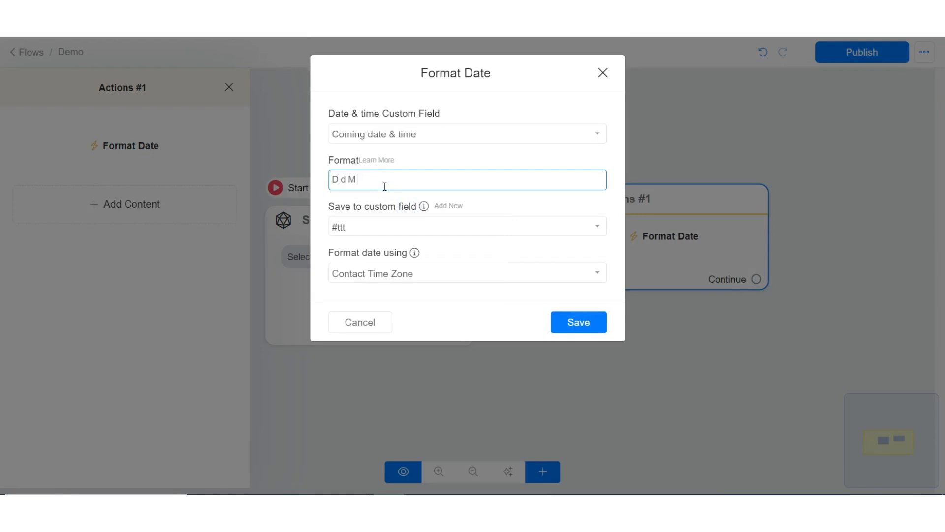
pyautogui.write('Y')
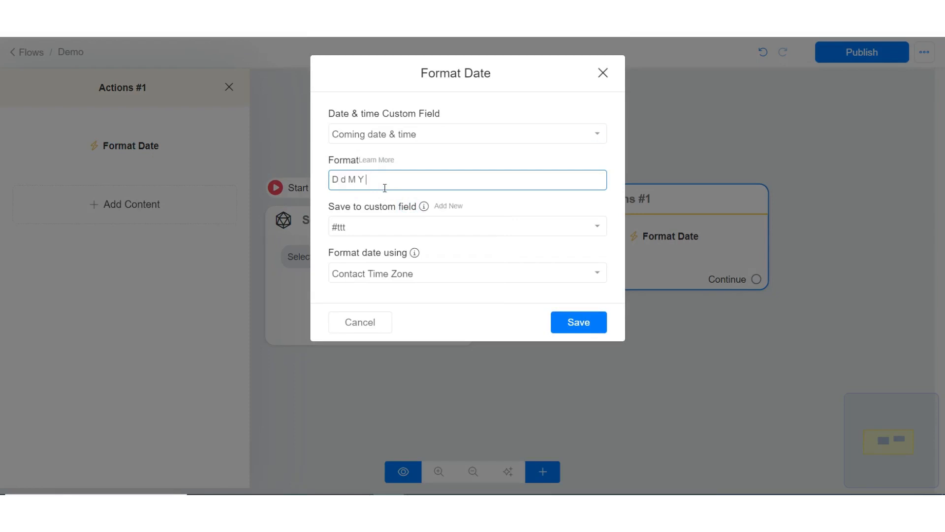
pyautogui.write('h:i A')
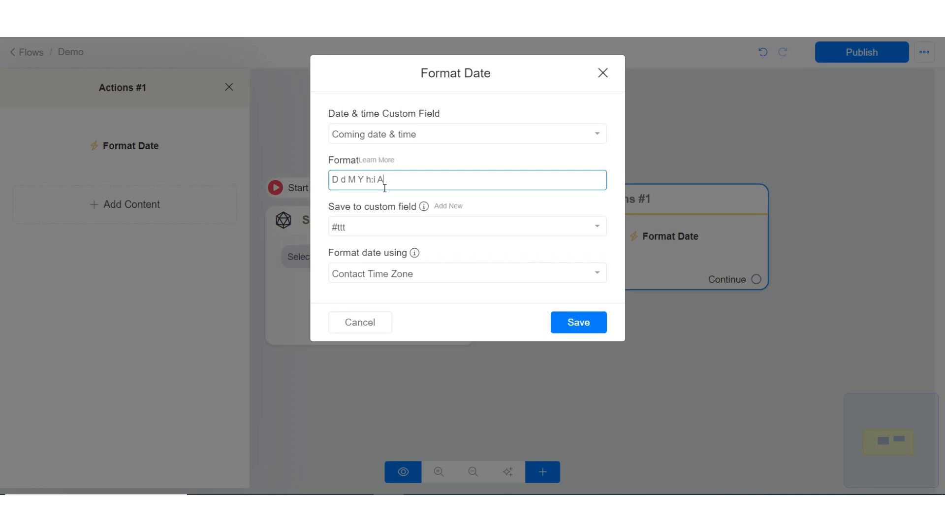
# - Store the formatted date in the New_response_date field
pyautogui.click(466, 226)
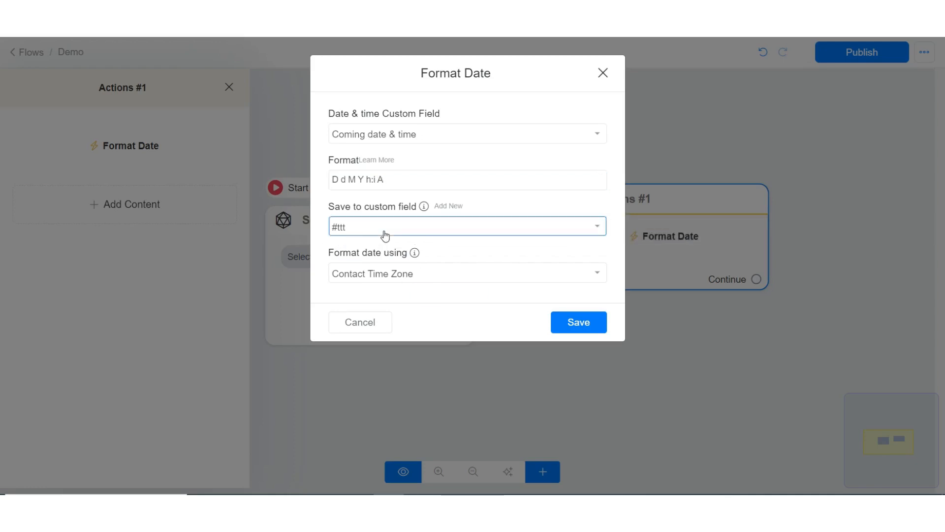
pyautogui.write('new')
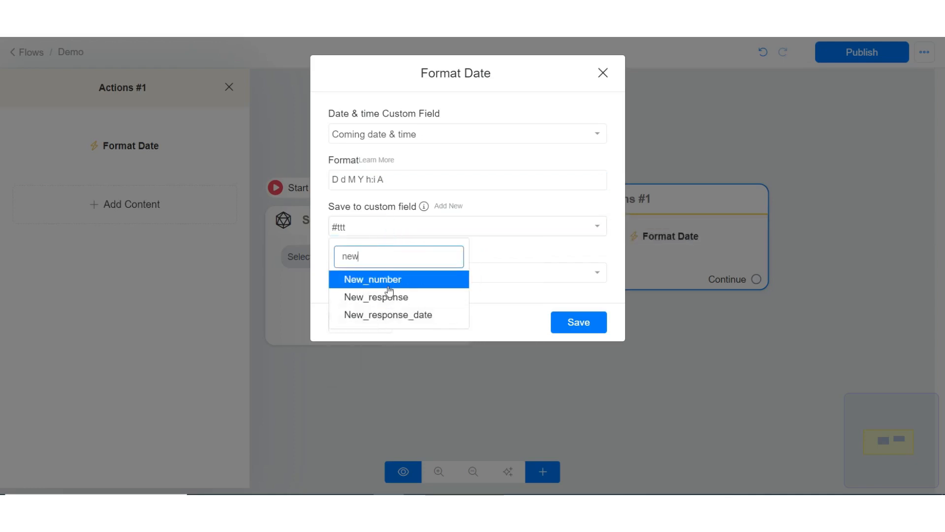
pyautogui.click(577, 322)
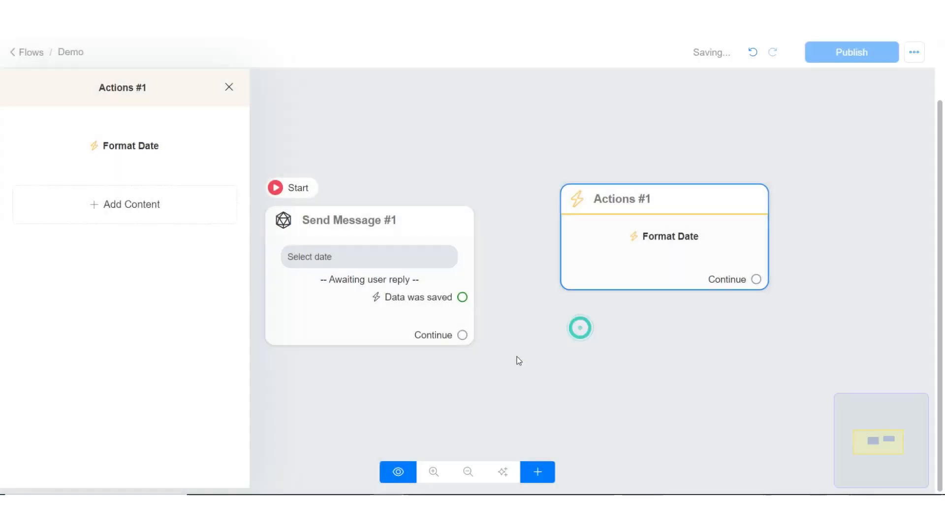
# - Add a Send Message text block showing {{New_response_date}} and publish the flow
pyautogui.click(228, 87)
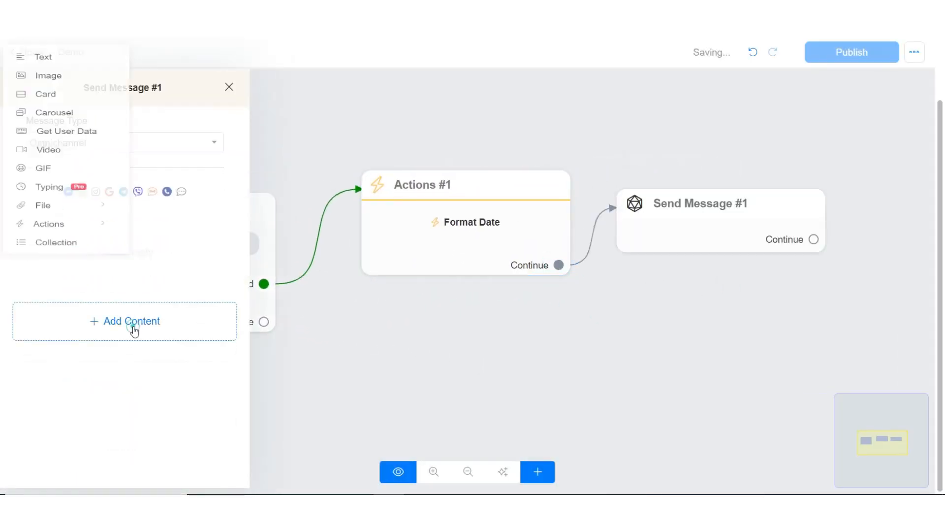
pyautogui.click(43, 57)
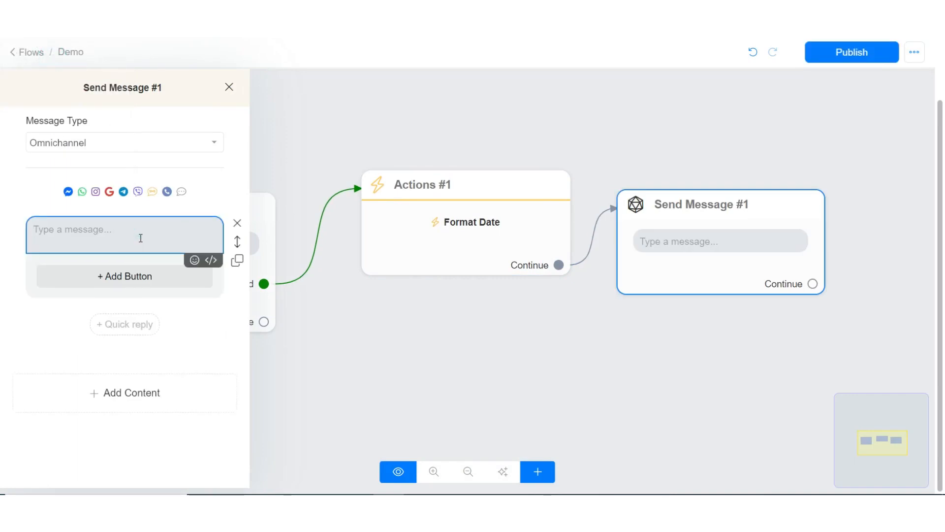
pyautogui.write('{new')
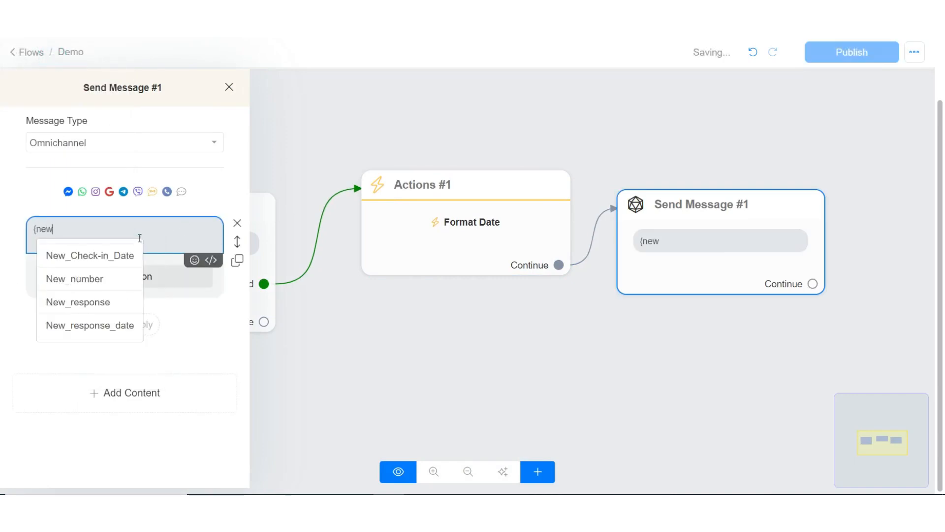
pyautogui.click(90, 325)
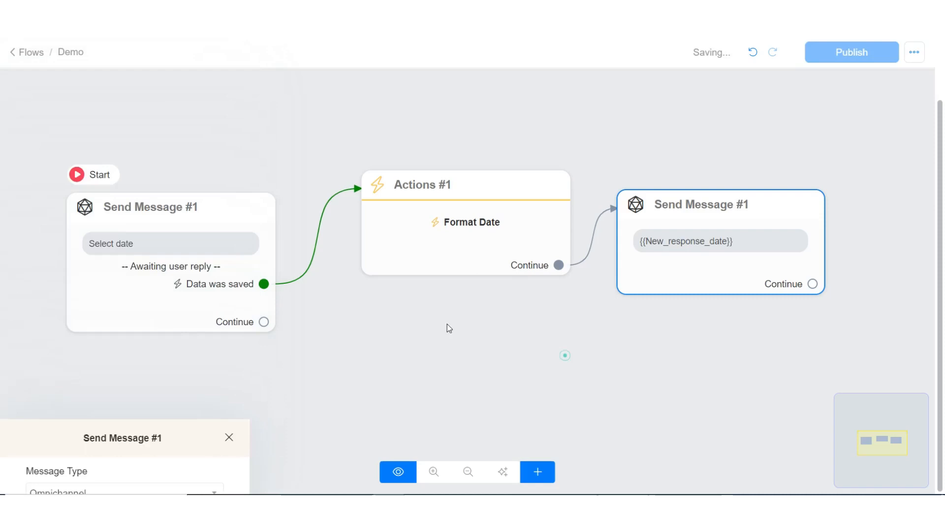
pyautogui.click(229, 436)
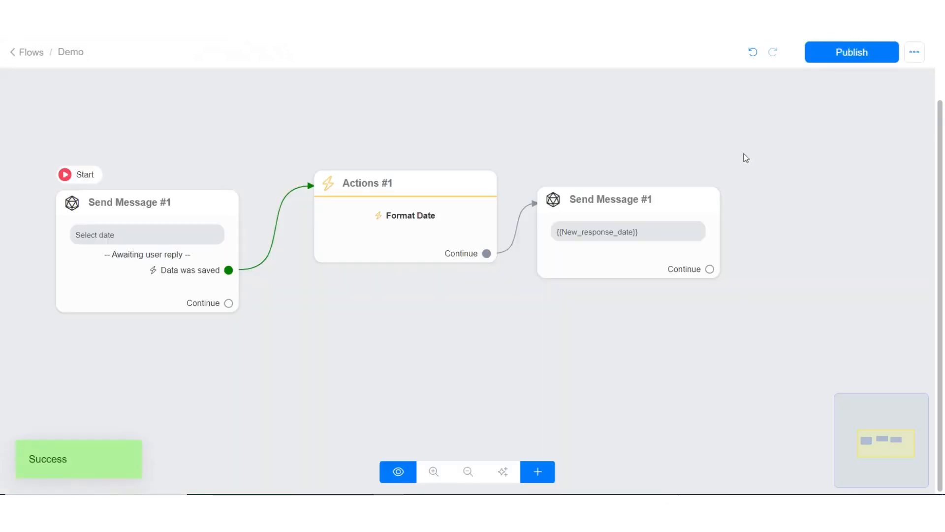
pyautogui.click(396, 472)
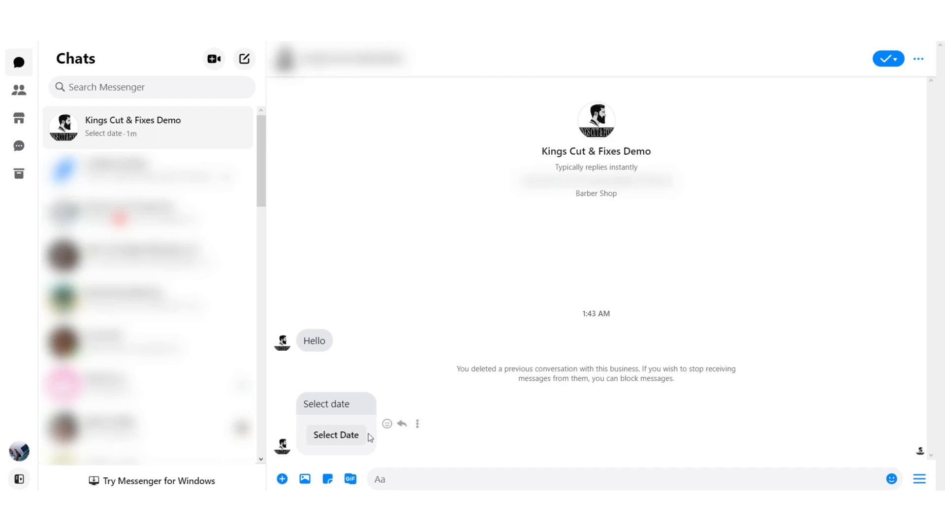
# - Pick 30 March 2023 01:45 in Messenger's date picker and receive 'Thu 30 Mar 2023 01:45 AM'
pyautogui.click(335, 434)
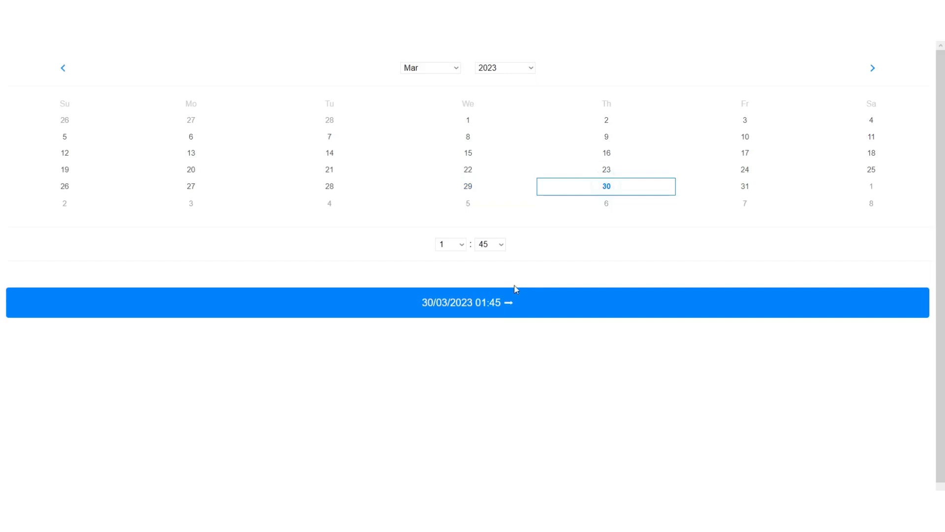
pyautogui.click(467, 303)
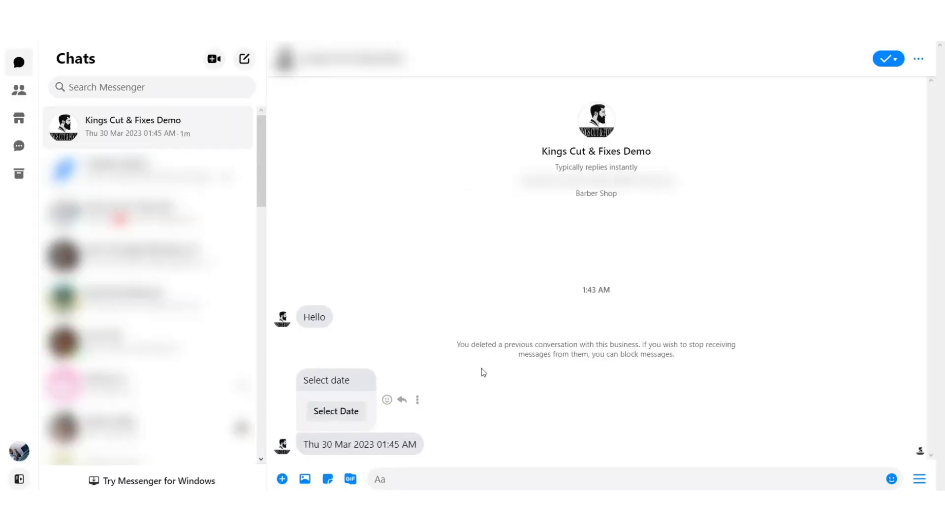